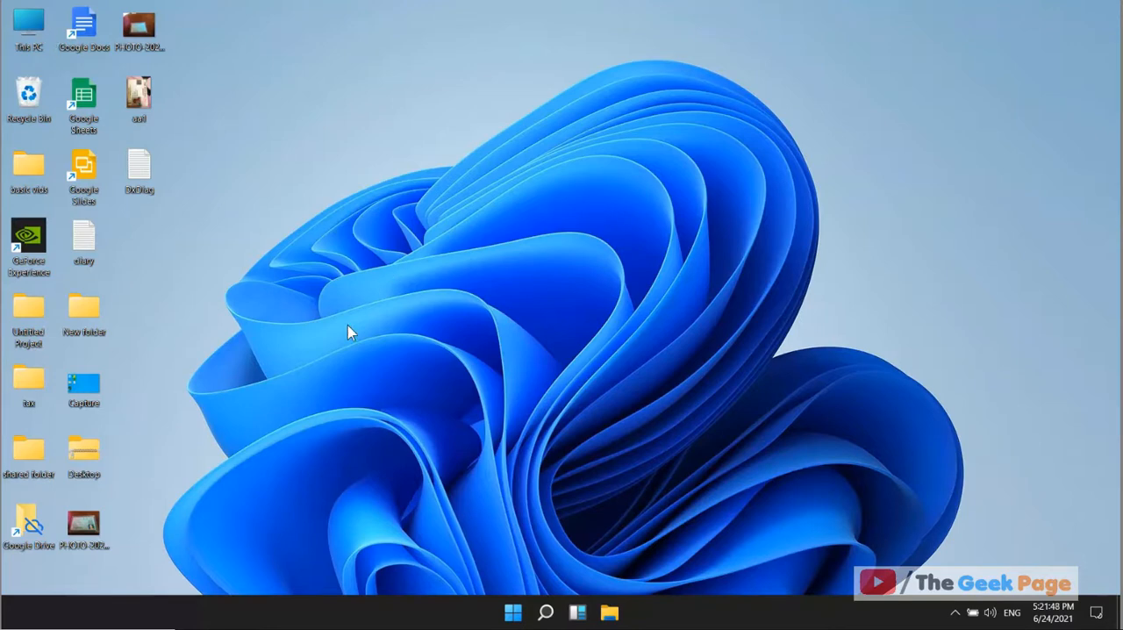
Run appwiz.cpl from Windows Search to reach the Programs and Features list
{"action": "left_click", "coordinate": [544, 613]}
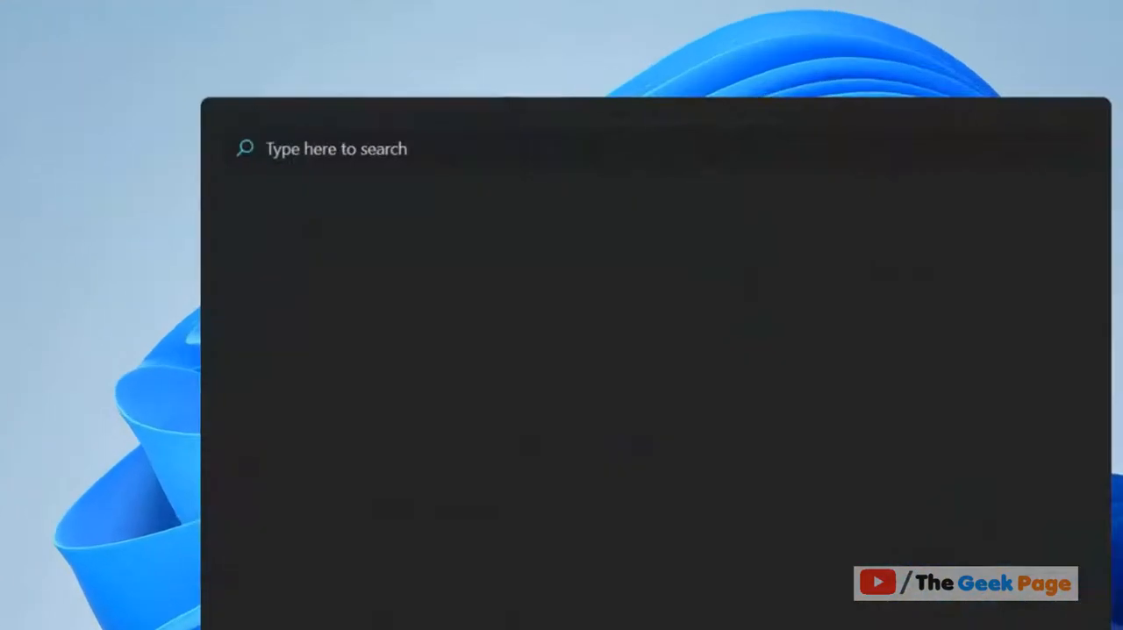
{"action": "type", "text": "app & browser control"}
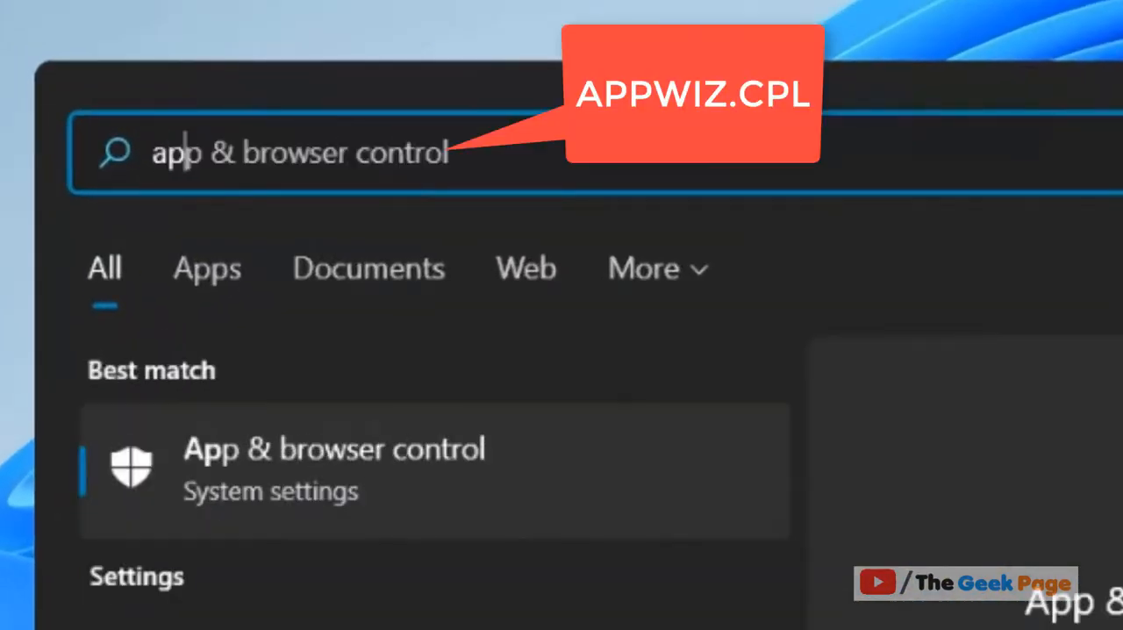
{"action": "type", "text": "appwiz"}
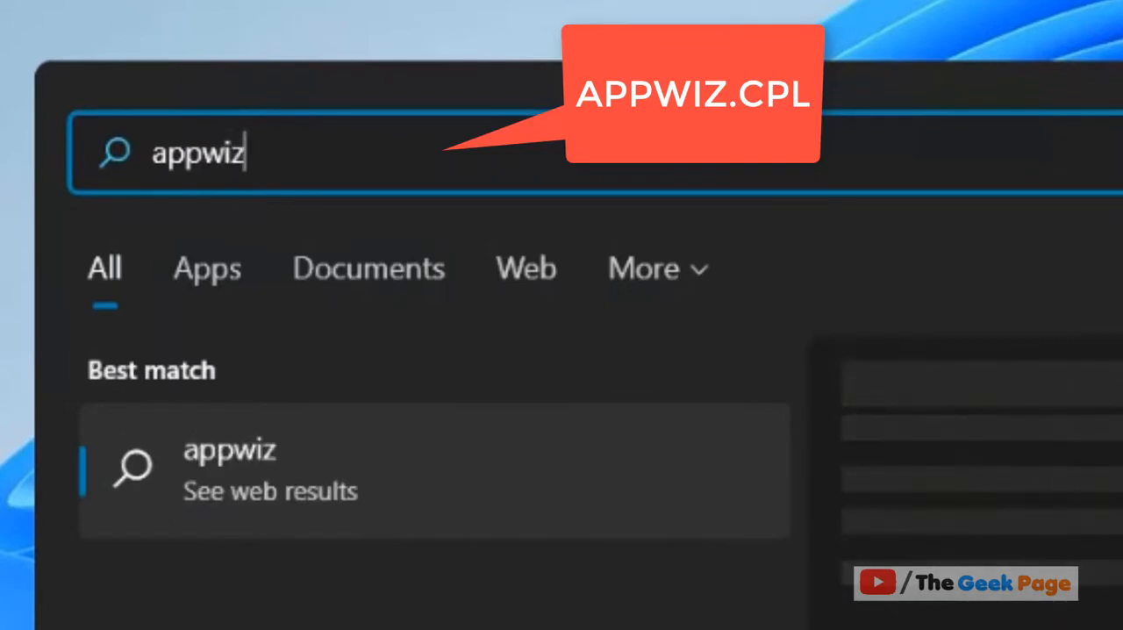
{"action": "type", "text": ".cpl"}
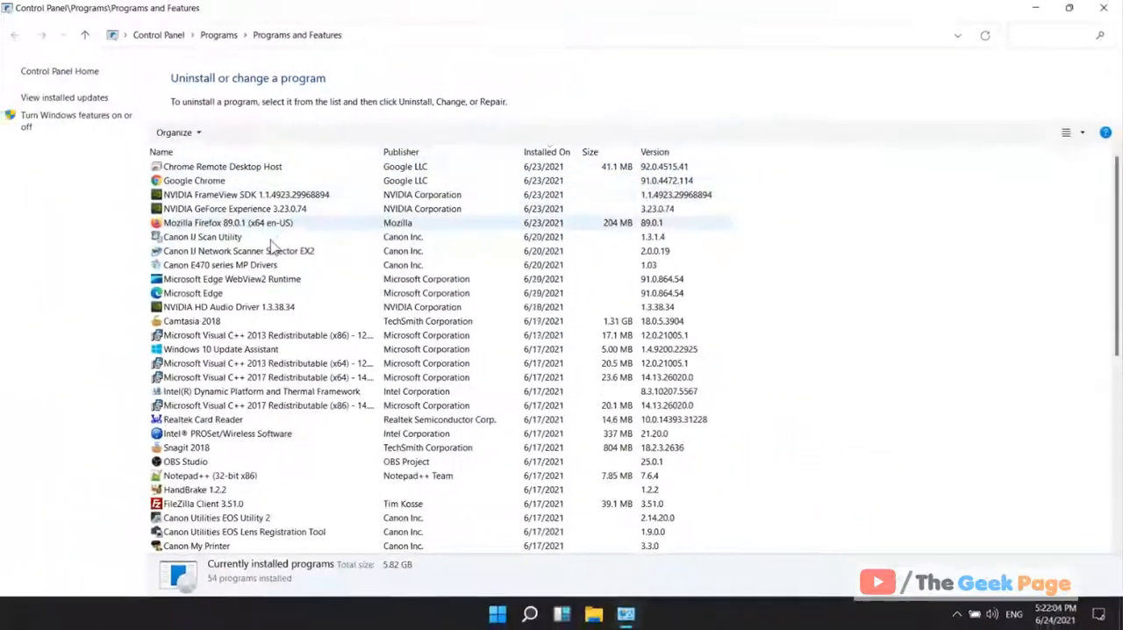
Filter for onedrive, uninstall Microsoft OneDrive and allow it in the UAC prompt
{"action": "type", "text": "onedri"}
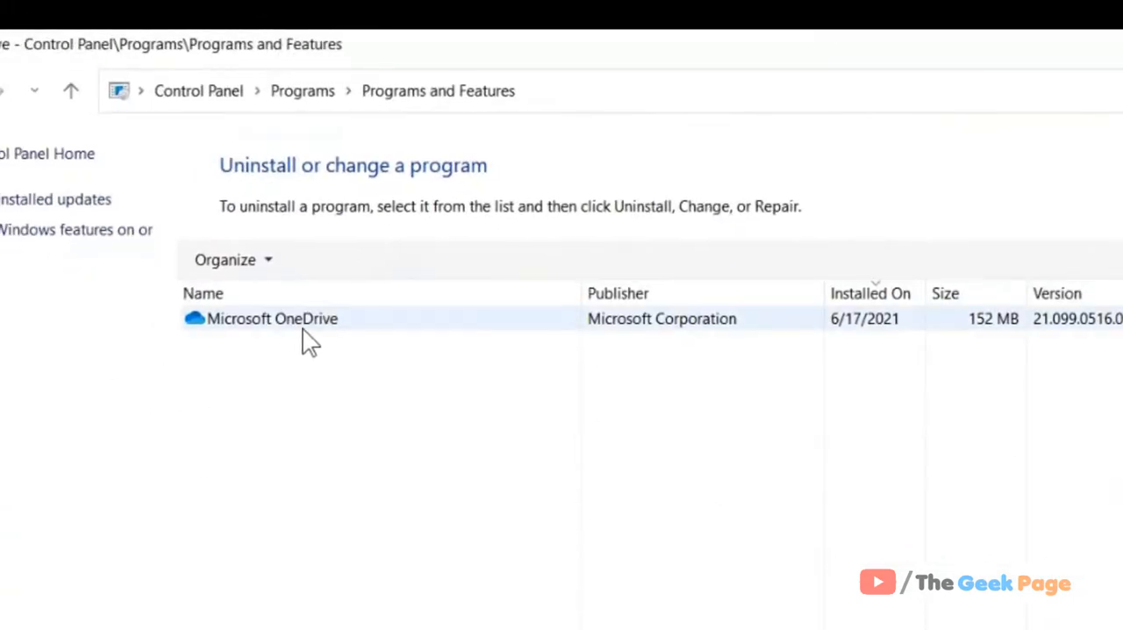
{"action": "left_click", "coordinate": [272, 319]}
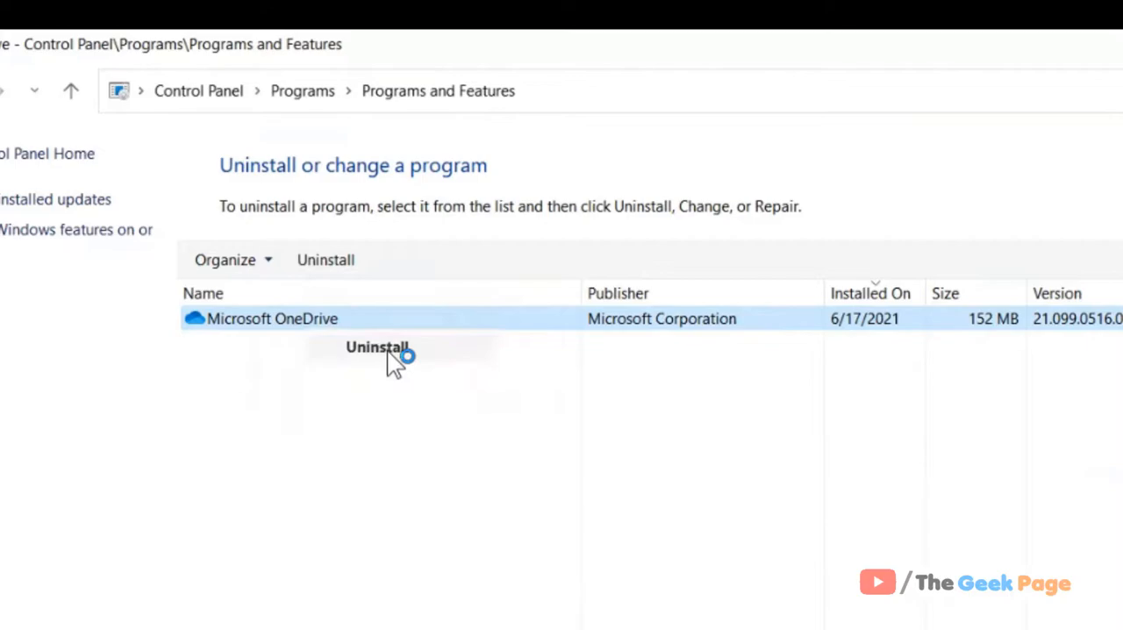
{"action": "left_click", "coordinate": [377, 347]}
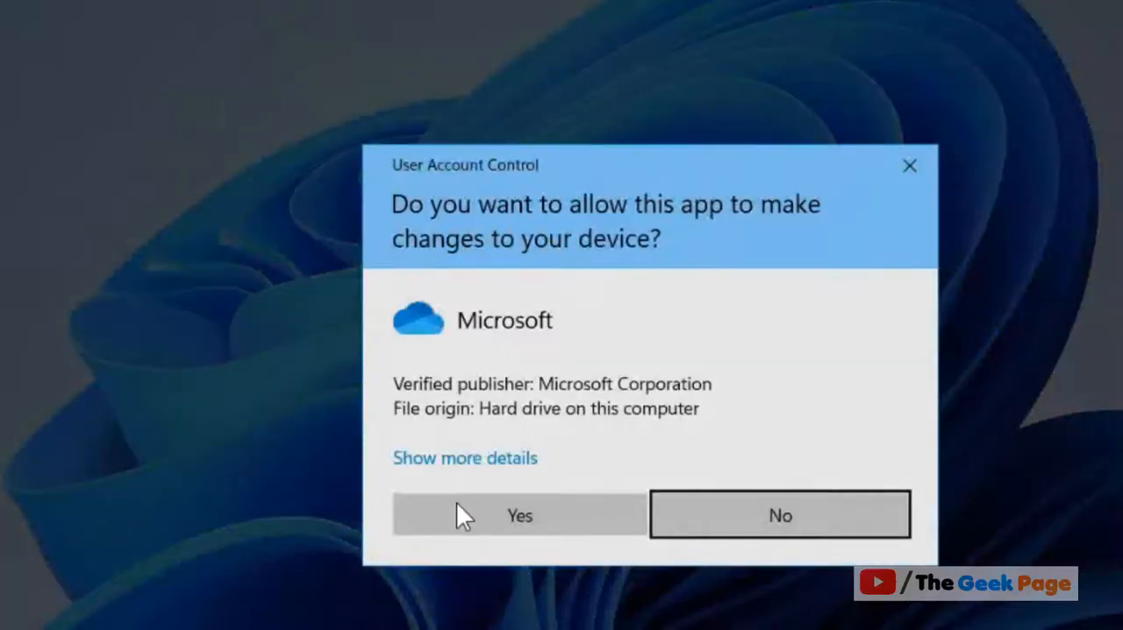
{"action": "left_click", "coordinate": [519, 514]}
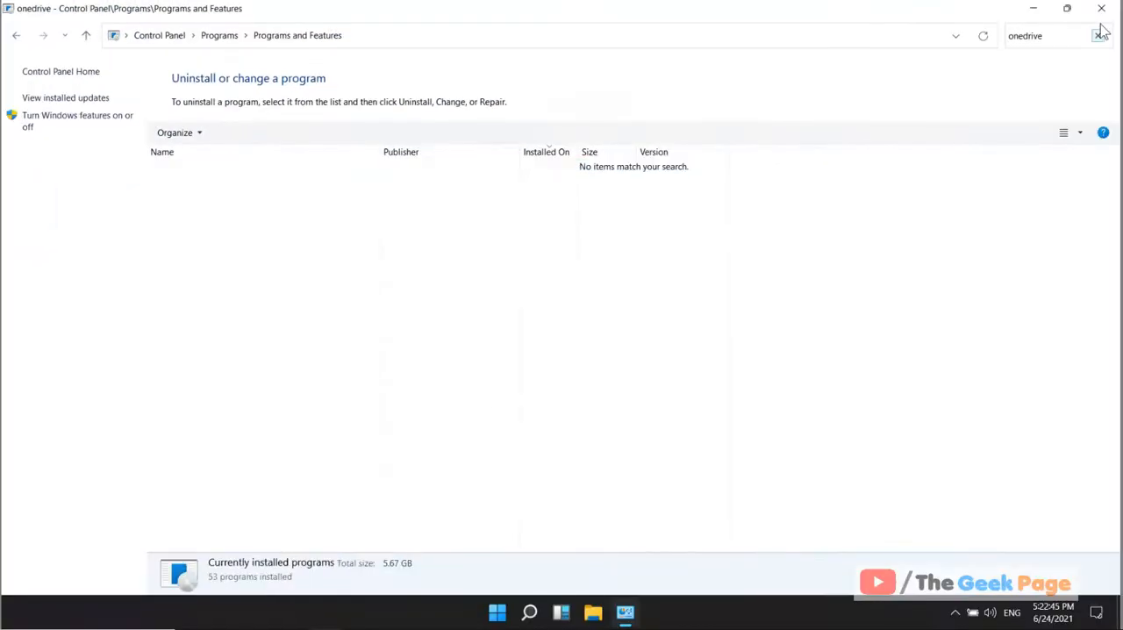
Close Programs and Features and bring up the Google homepage in Edge
{"action": "left_click", "coordinate": [1102, 7]}
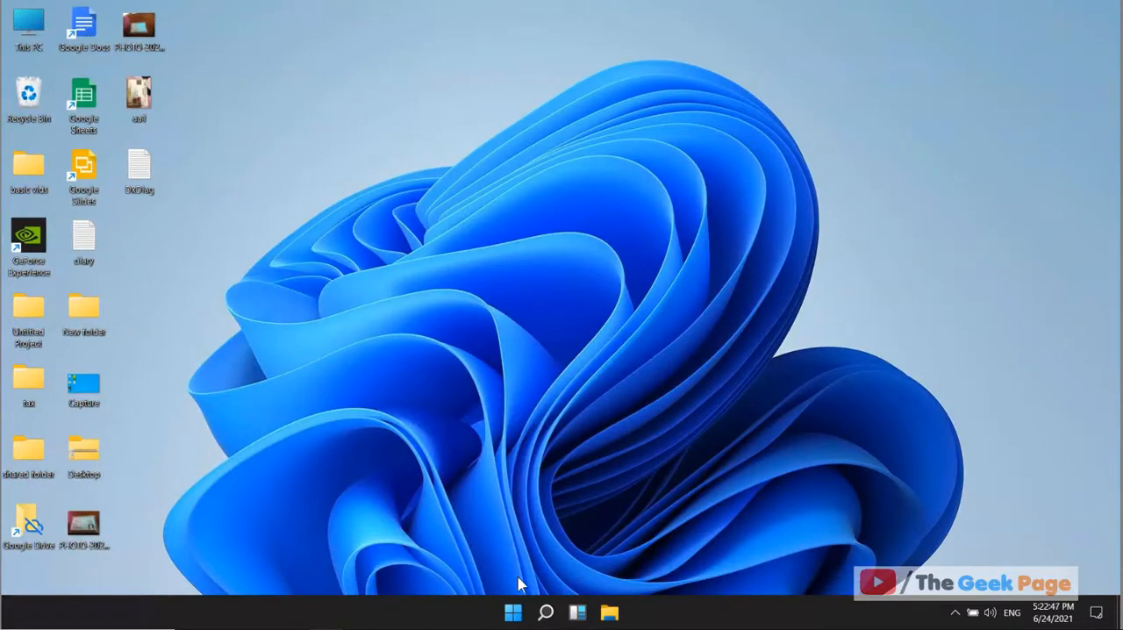
{"action": "left_click", "coordinate": [513, 612]}
{"action": "type", "text": "g"}
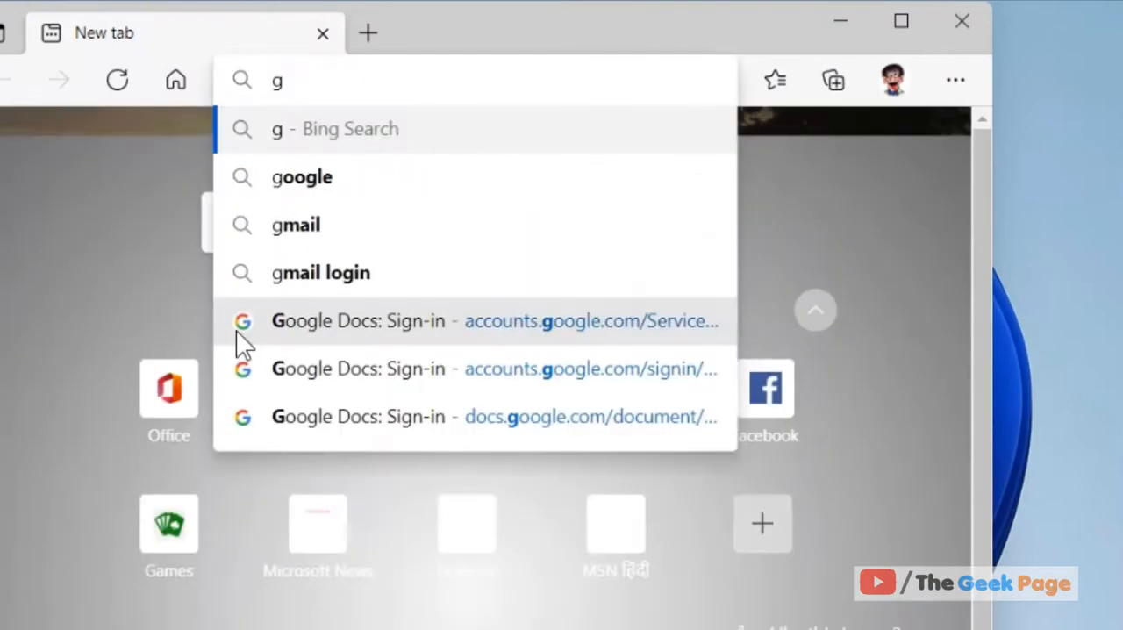
{"action": "left_click", "coordinate": [302, 175]}
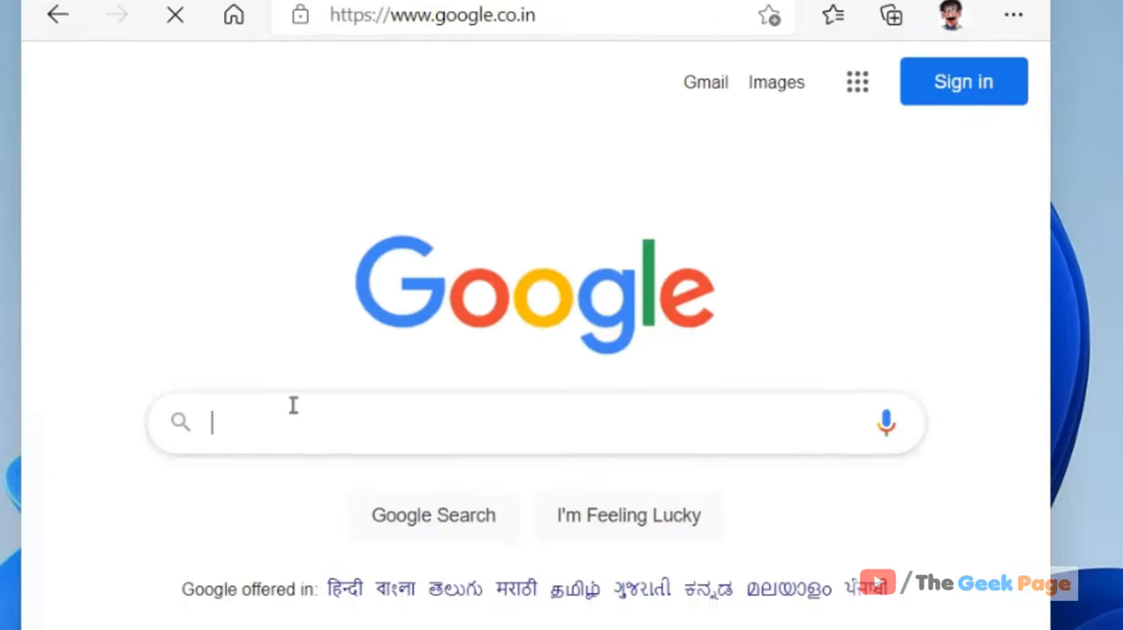
Search Google for 'onedrive download'
{"action": "type", "text": "on"}
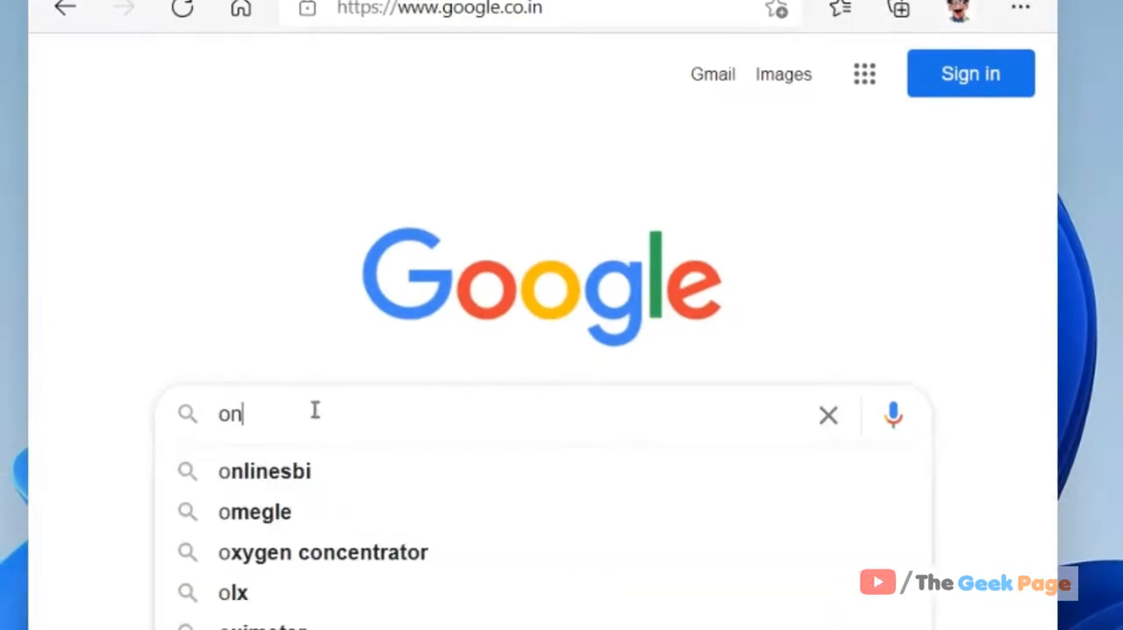
{"action": "type", "text": "edrive d"}
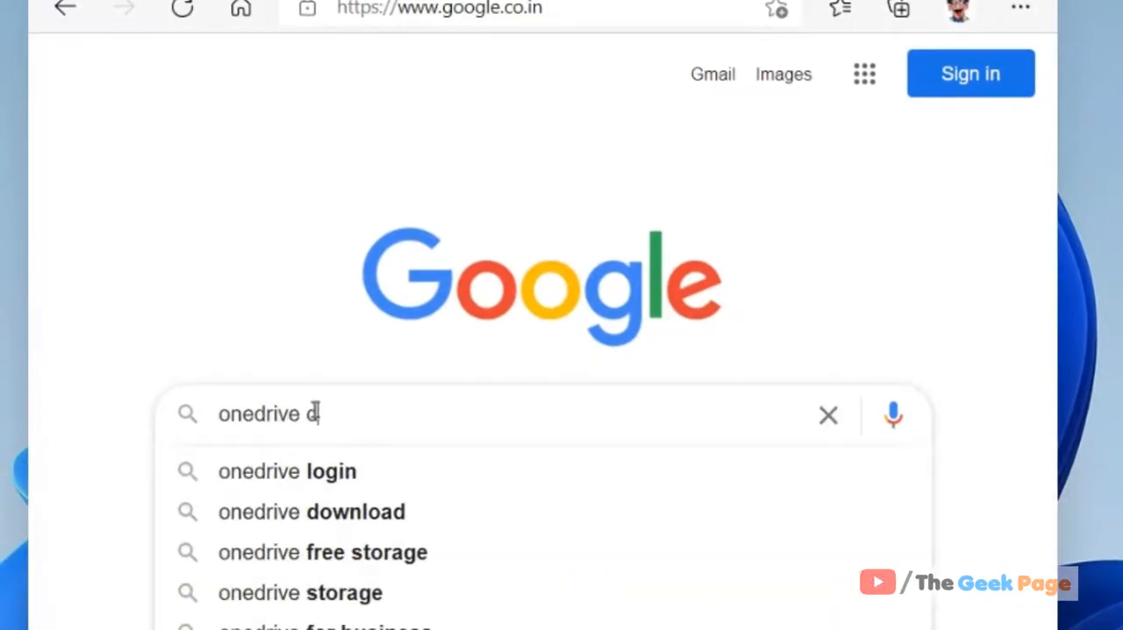
{"action": "type", "text": "ownload"}
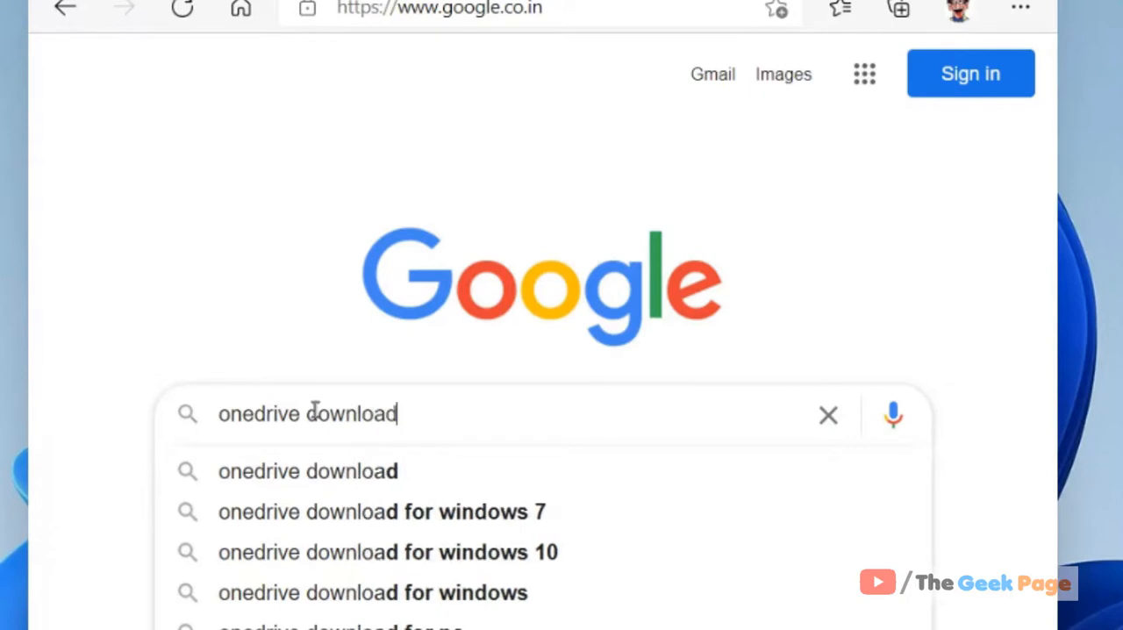
{"action": "key", "text": "Return"}
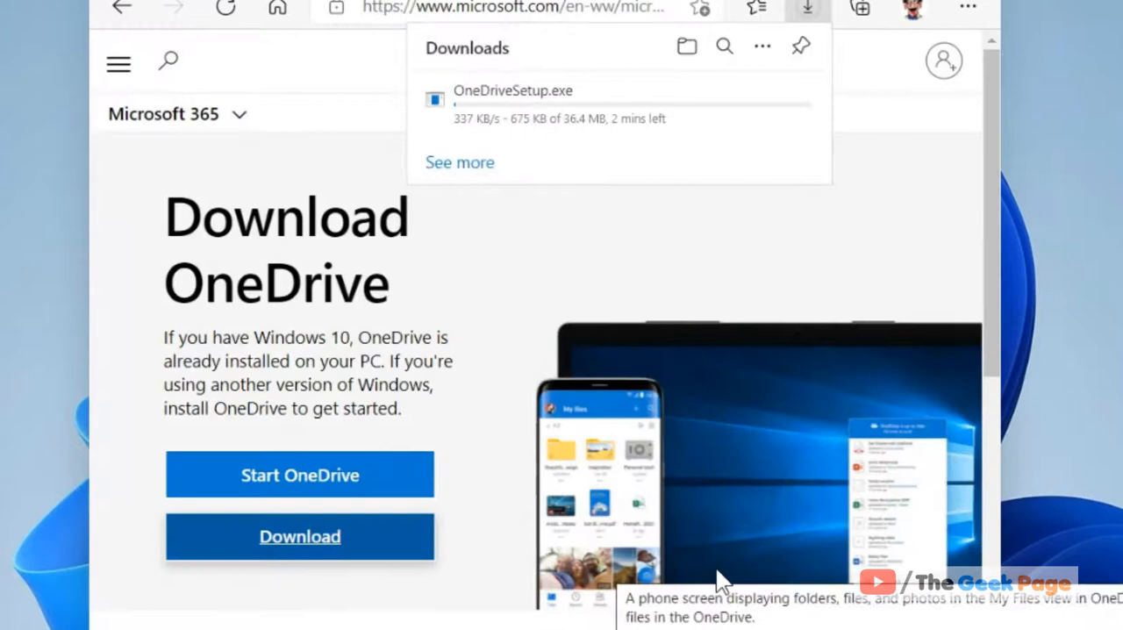
Show the downloaded OneDriveSetup.exe in its Downloads folder
{"action": "left_click", "coordinate": [726, 98]}
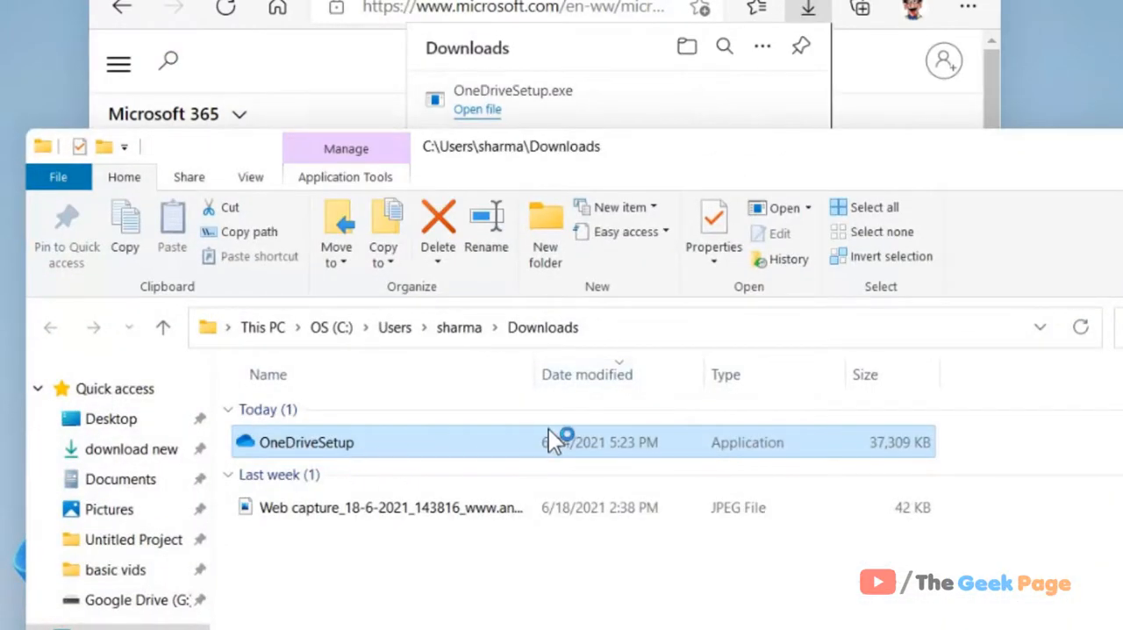
Launch OneDriveSetup from the Downloads folder to start the installation
{"action": "double_click", "coordinate": [305, 443]}
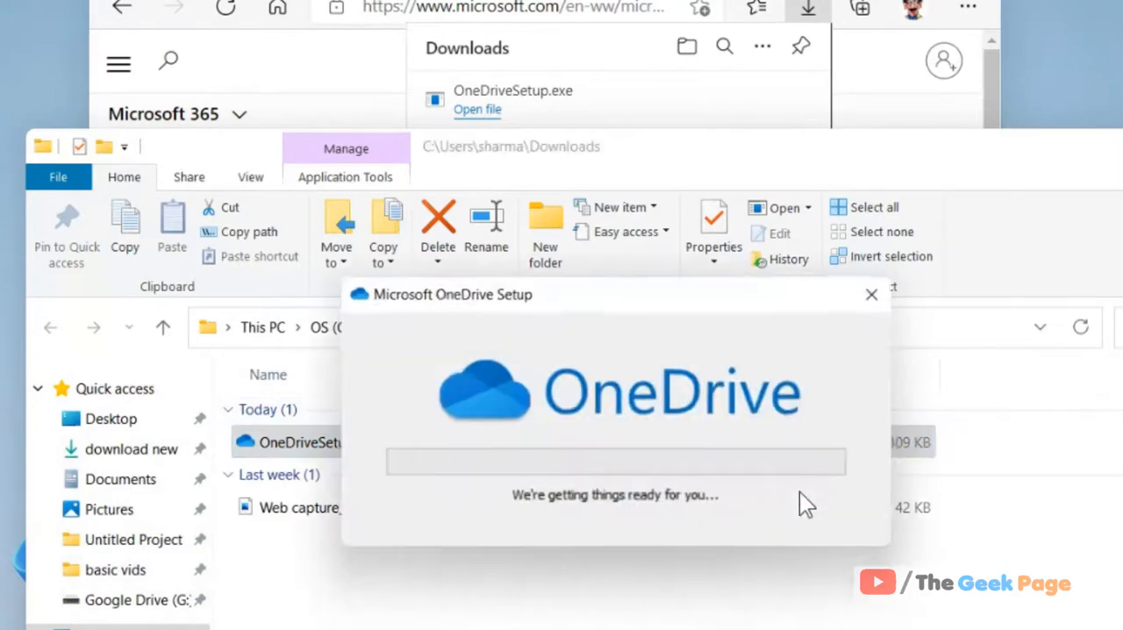
{"action": "mouse_move", "coordinate": [695, 510]}
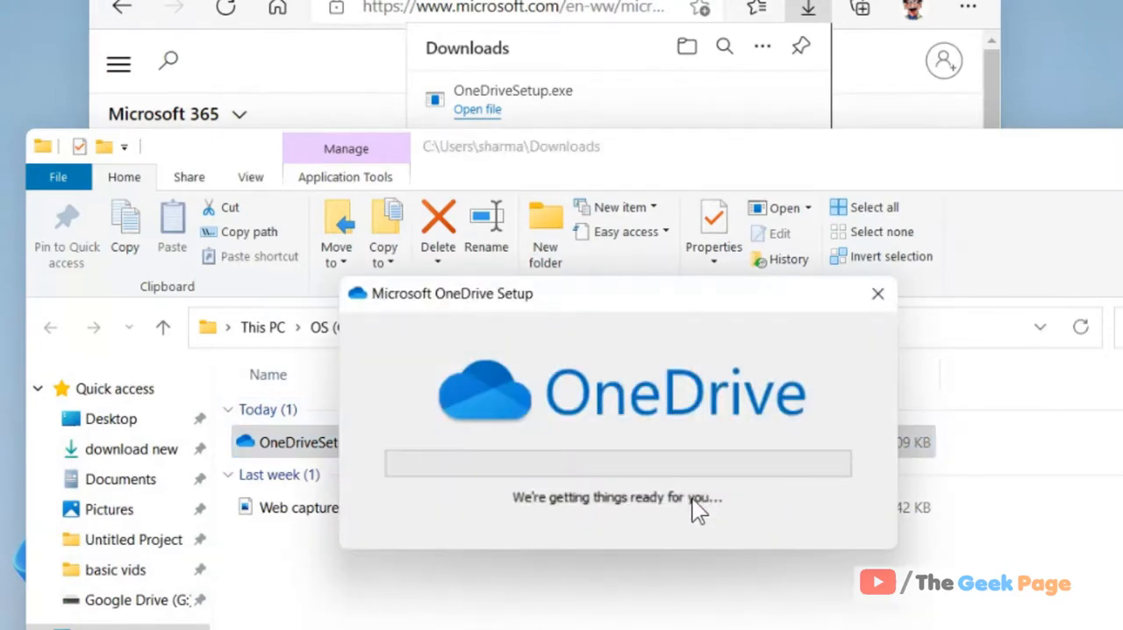